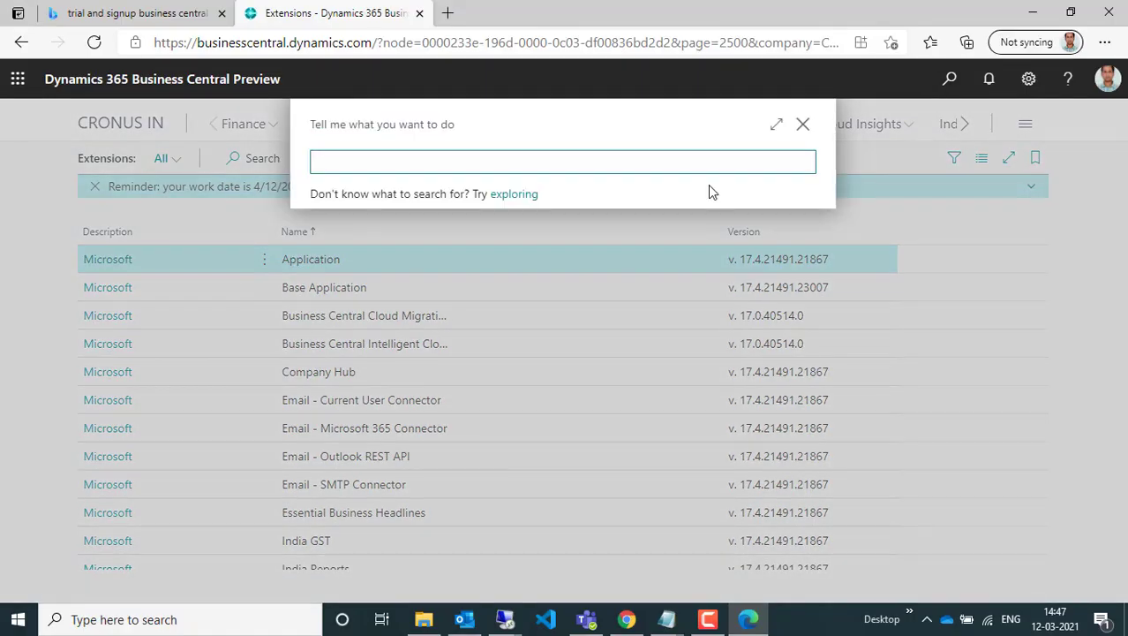
Find the 'Create a Sandbox Environment' article via a sandbox search, skim it, and return to Extensions
{"action": "type", "text": "sandbox"}
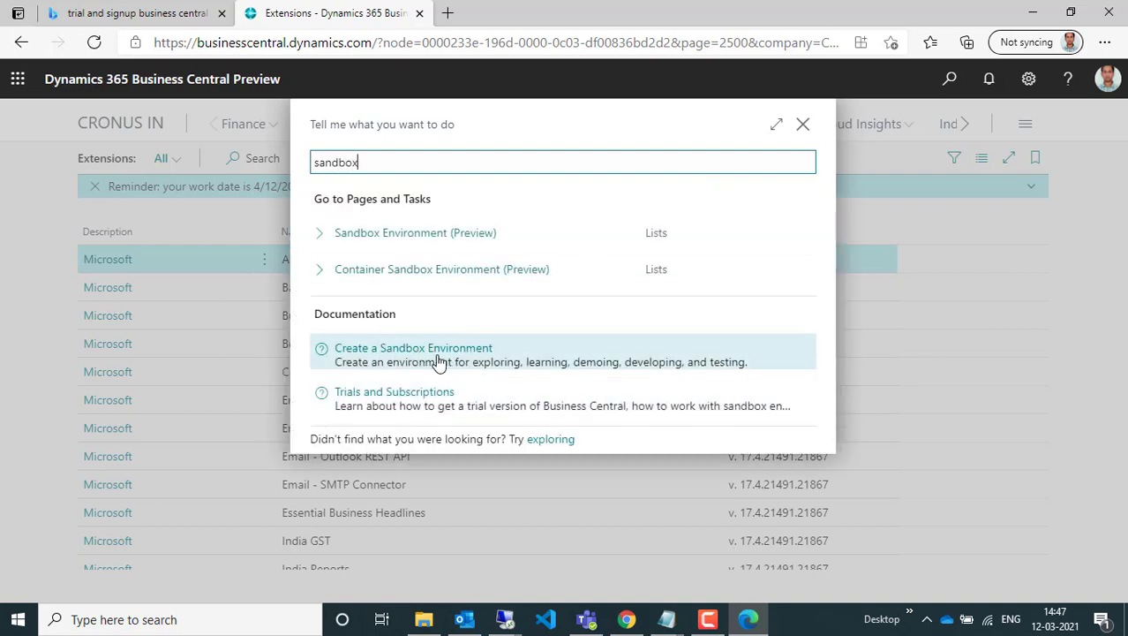
{"action": "left_click", "coordinate": [413, 346]}
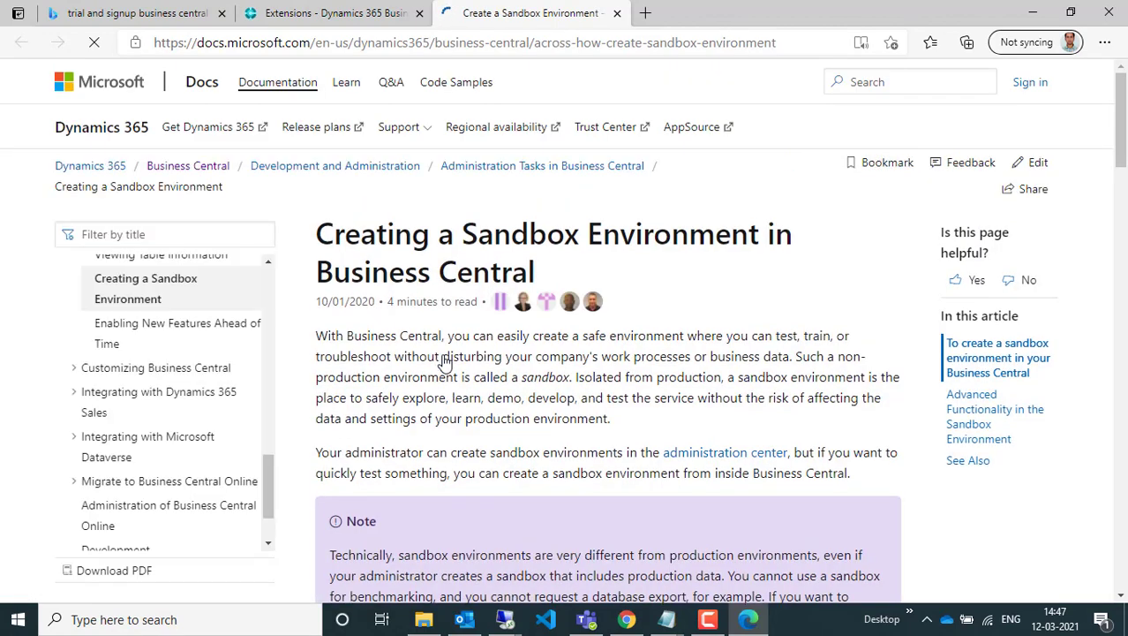
{"action": "scroll", "scroll_direction": "down", "scroll_amount": 3}
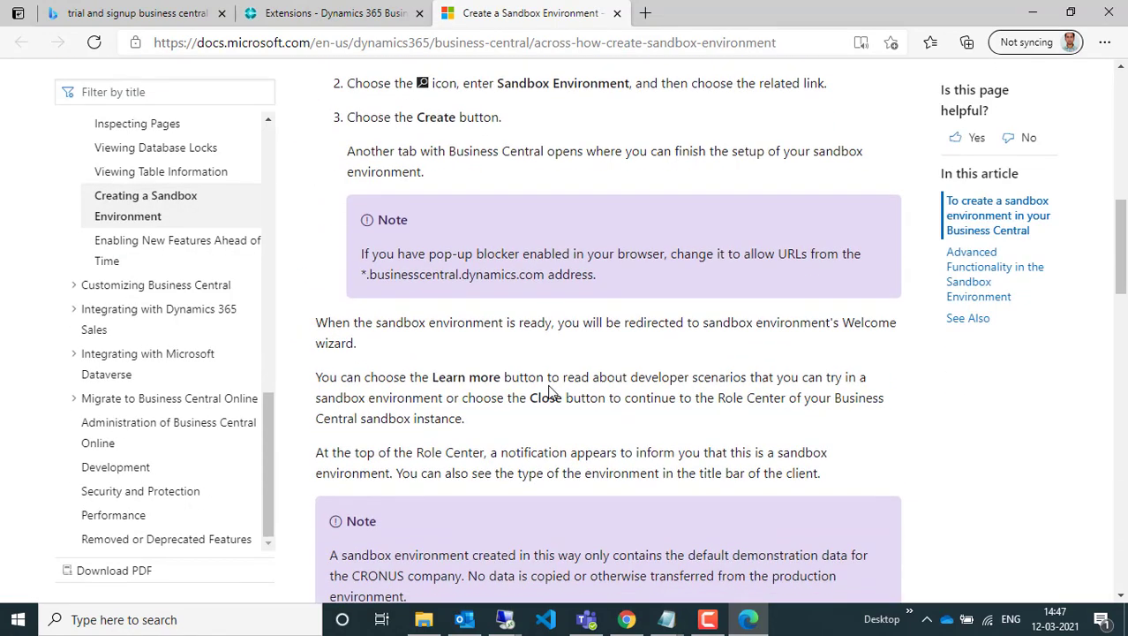
{"action": "scroll", "scroll_direction": "down", "scroll_amount": 3}
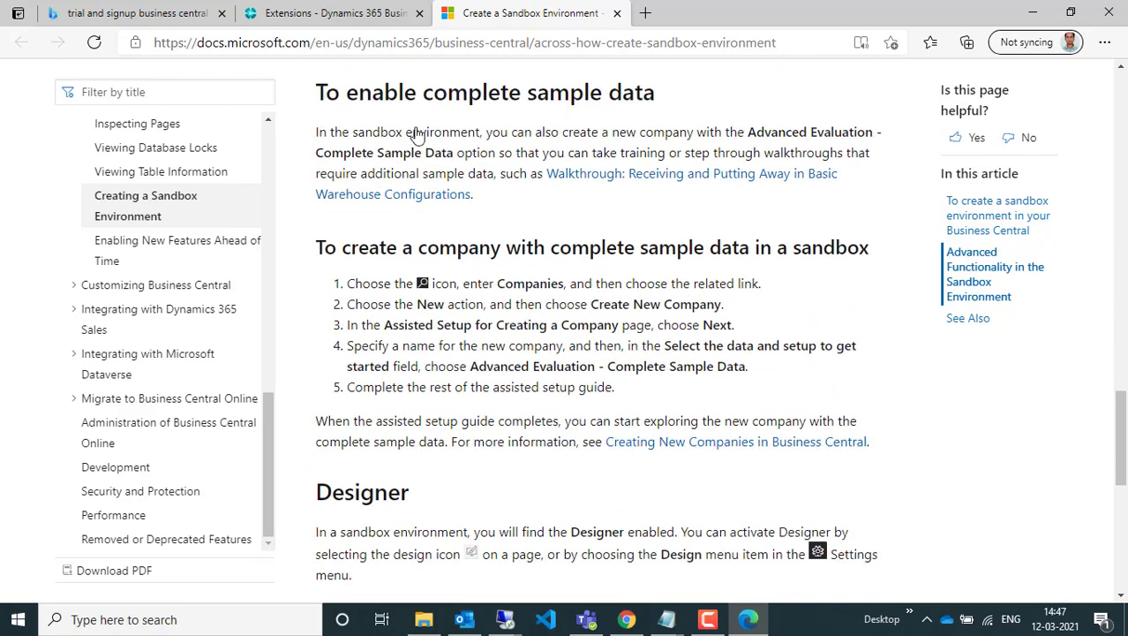
{"action": "left_click", "coordinate": [352, 14]}
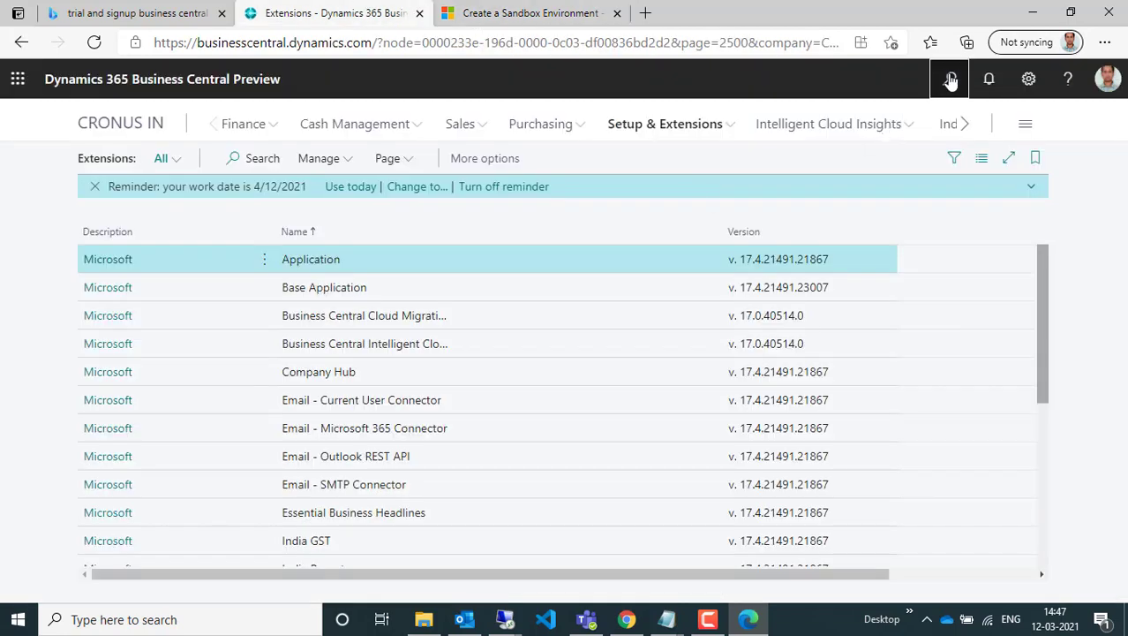
Search 'sandbo' in Tell Me and launch the Sandbox Environment (Preview) page
{"action": "left_click", "coordinate": [947, 78]}
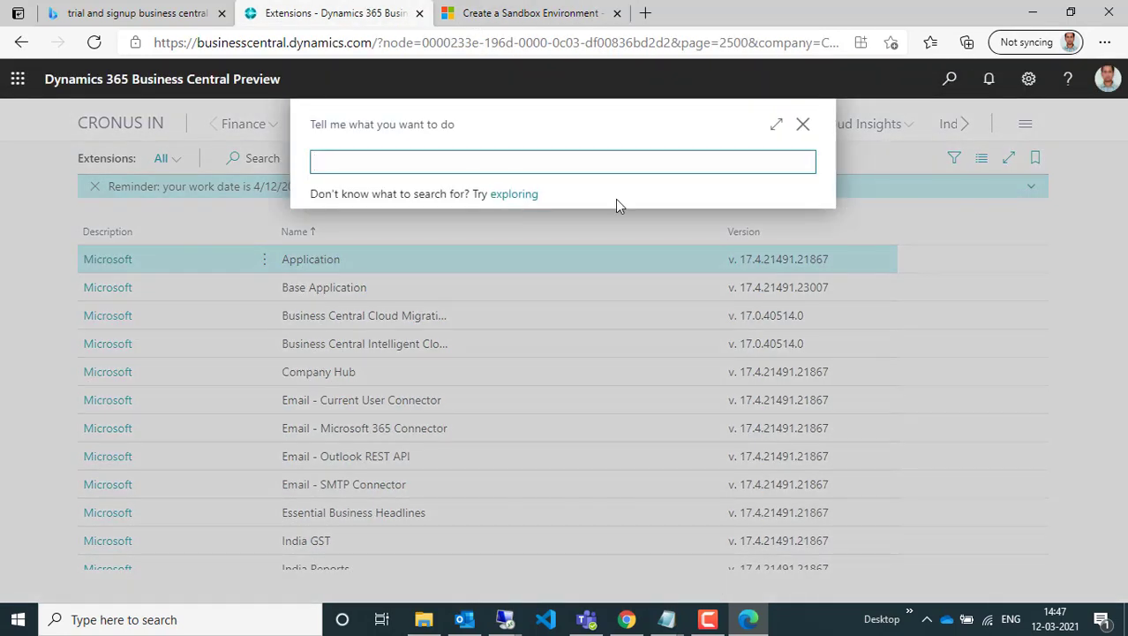
{"action": "type", "text": "sandbo"}
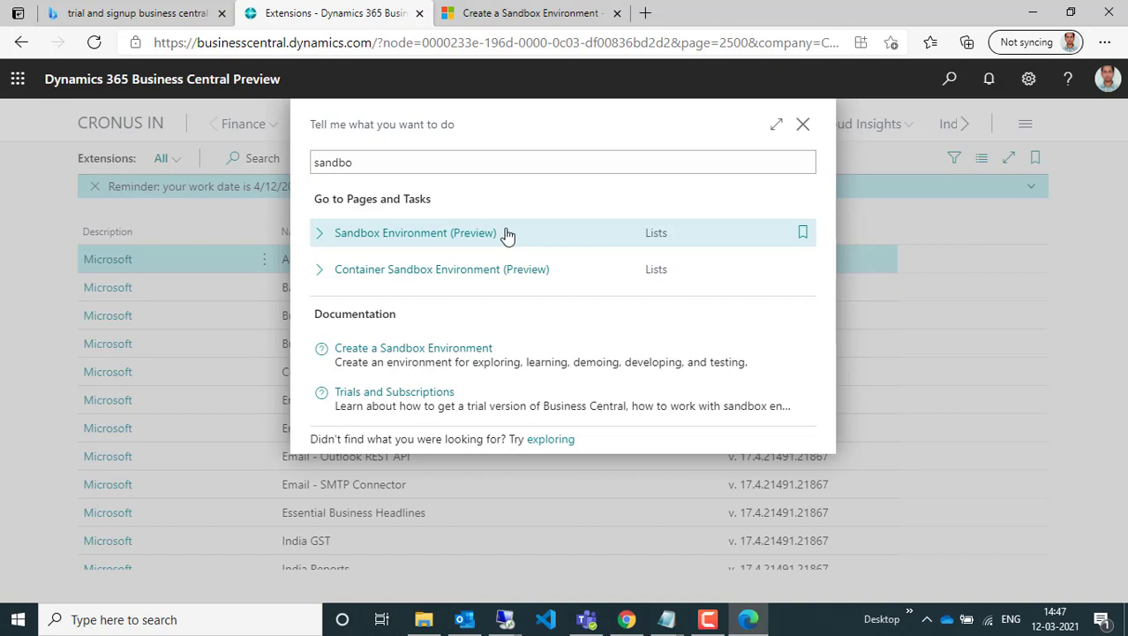
{"action": "left_click", "coordinate": [415, 233]}
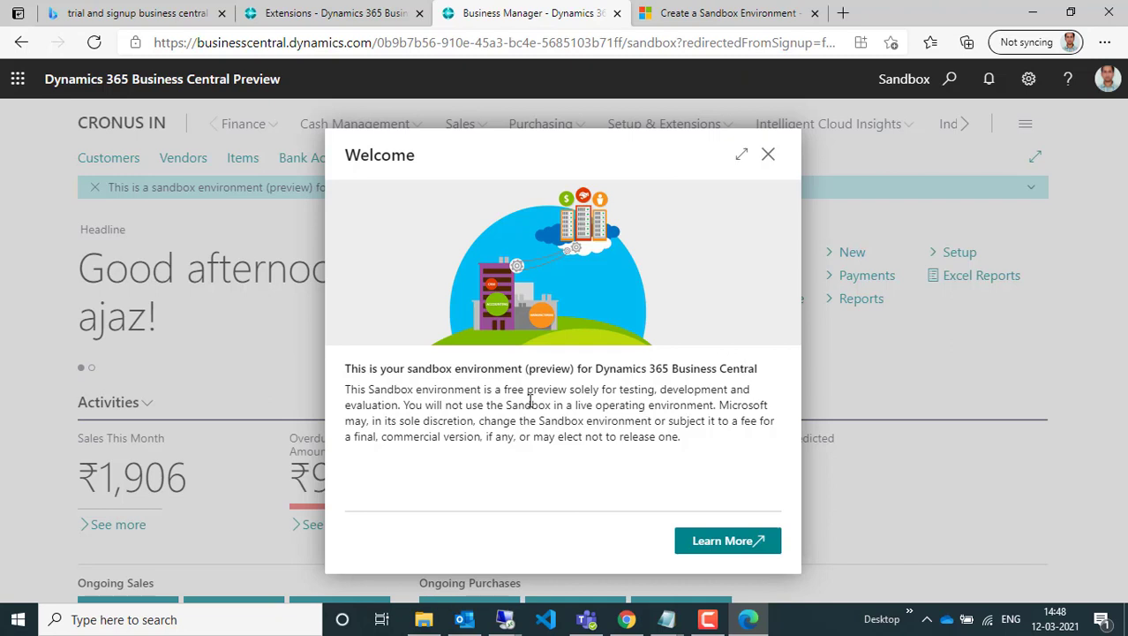
{"action": "mouse_move", "coordinate": [657, 388]}
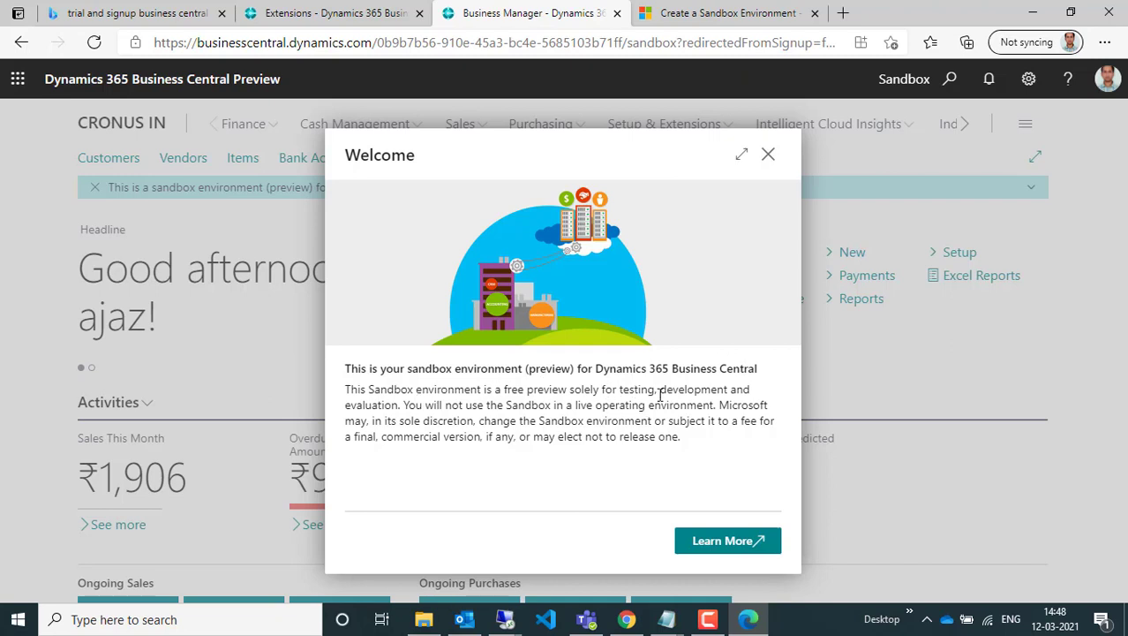
{"action": "mouse_move", "coordinate": [378, 413]}
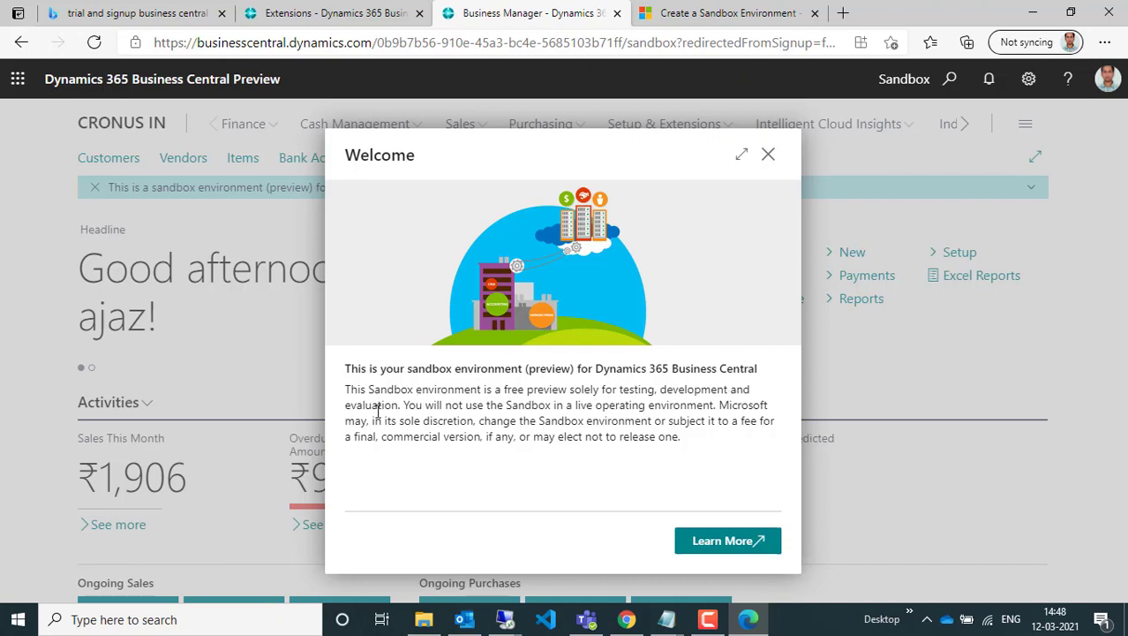
Select part of the sandbox disclaimer text, then return to the new sandbox environment tab
{"action": "left_click_drag", "start_coordinate": [380, 405], "coordinate": [720, 420]}
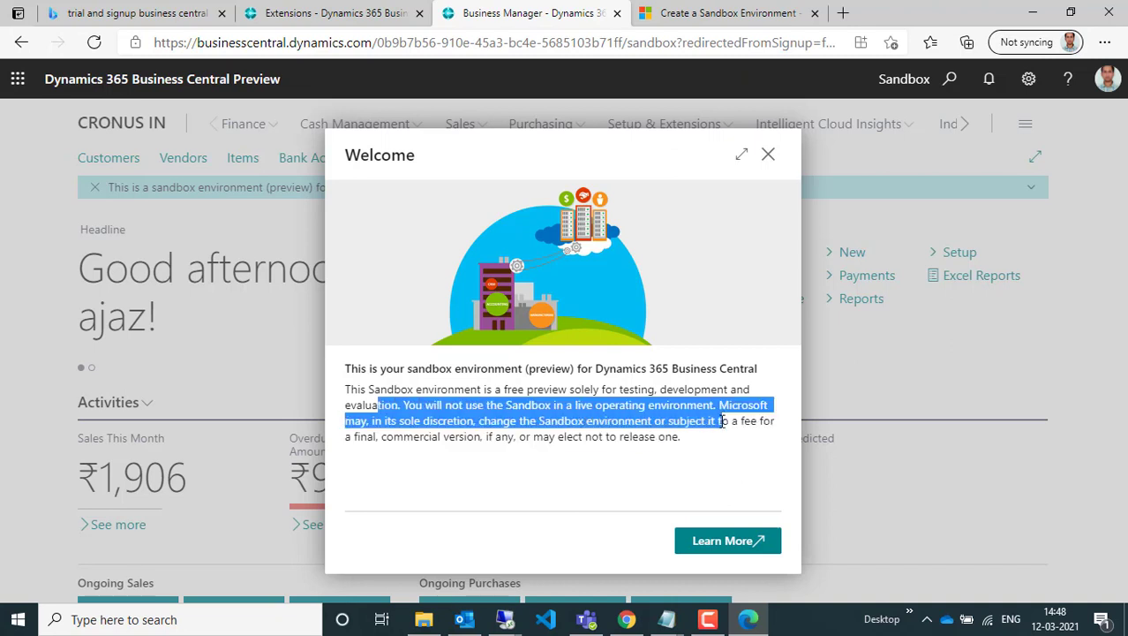
{"action": "mouse_move", "coordinate": [730, 469]}
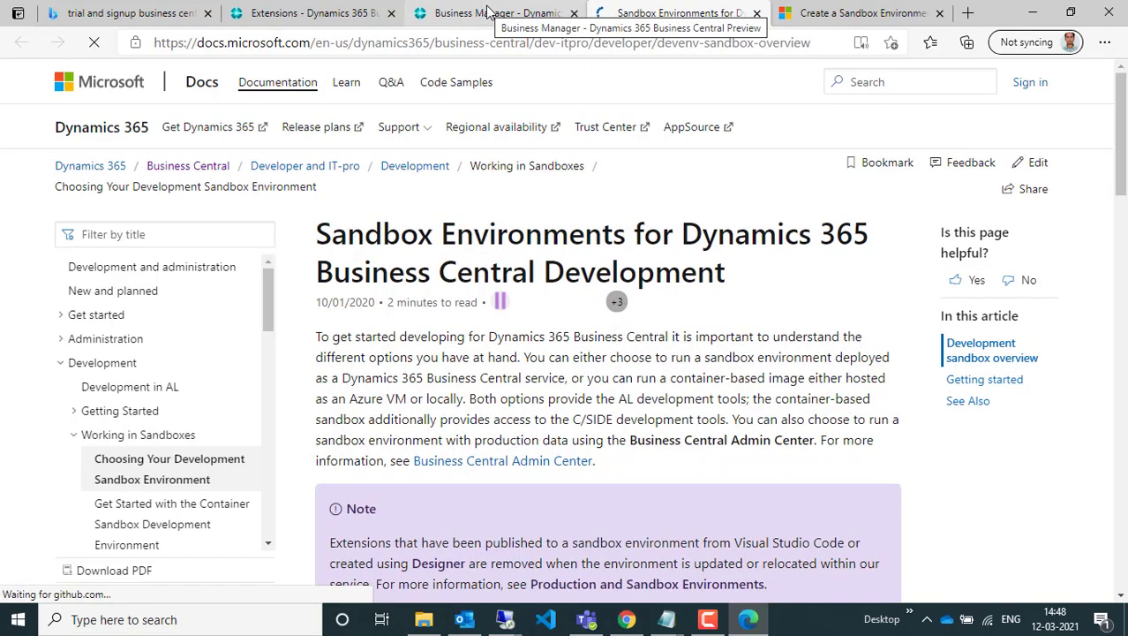
{"action": "left_click", "coordinate": [488, 12]}
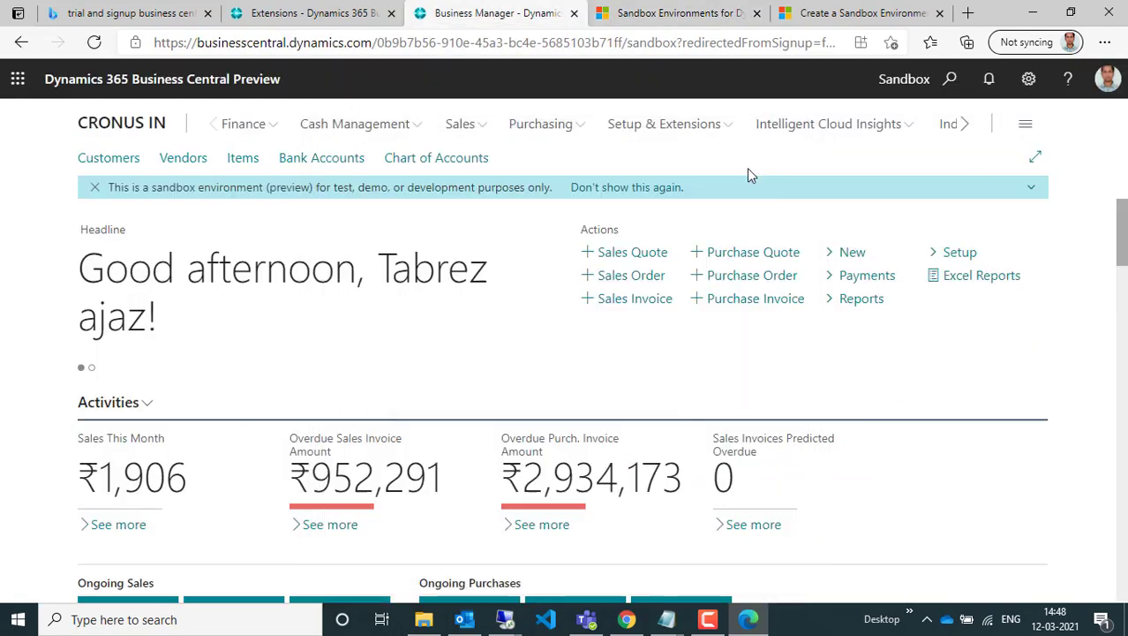
{"action": "mouse_move", "coordinate": [881, 92]}
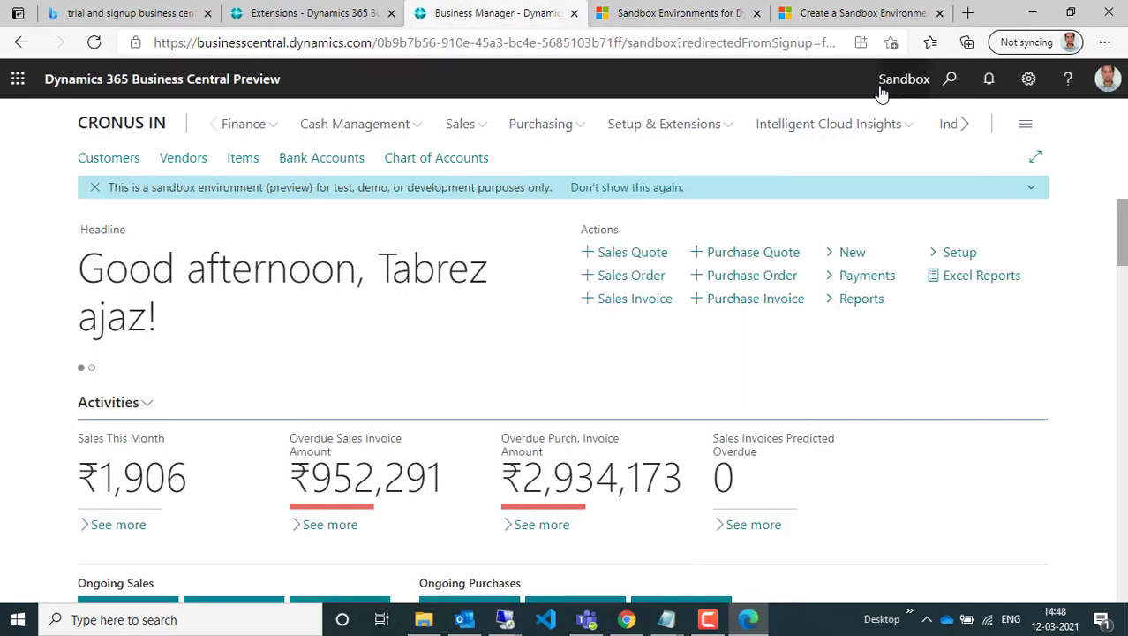
Close the sandbox dialog in the original tab, show the CRONUS IN home page, and return to the sandbox tab
{"action": "left_click", "coordinate": [904, 78]}
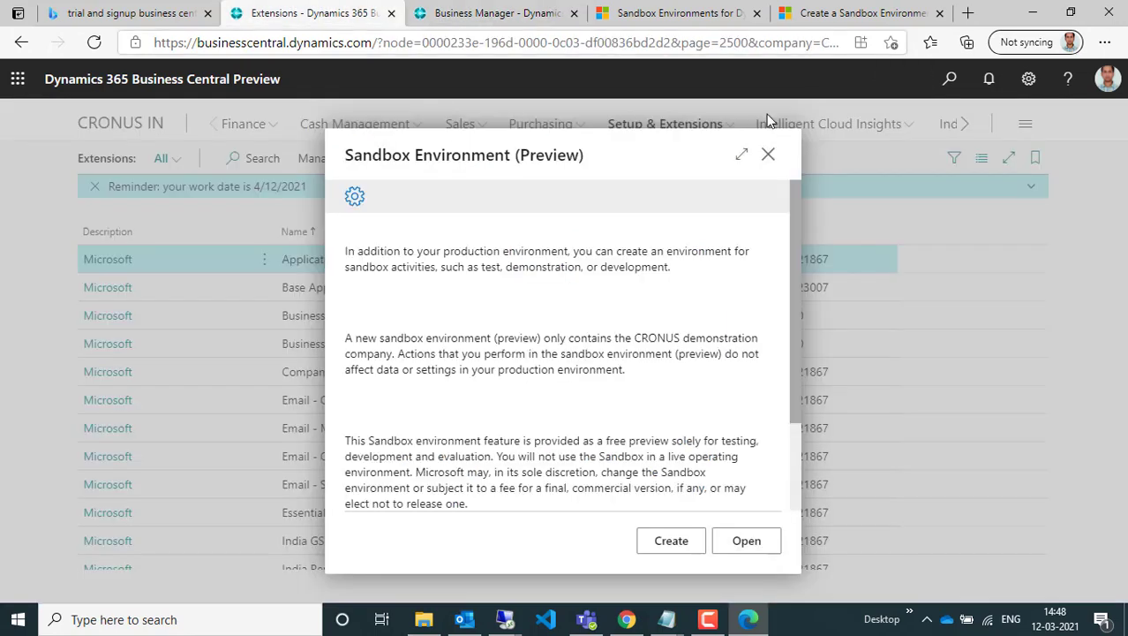
{"action": "left_click", "coordinate": [768, 154]}
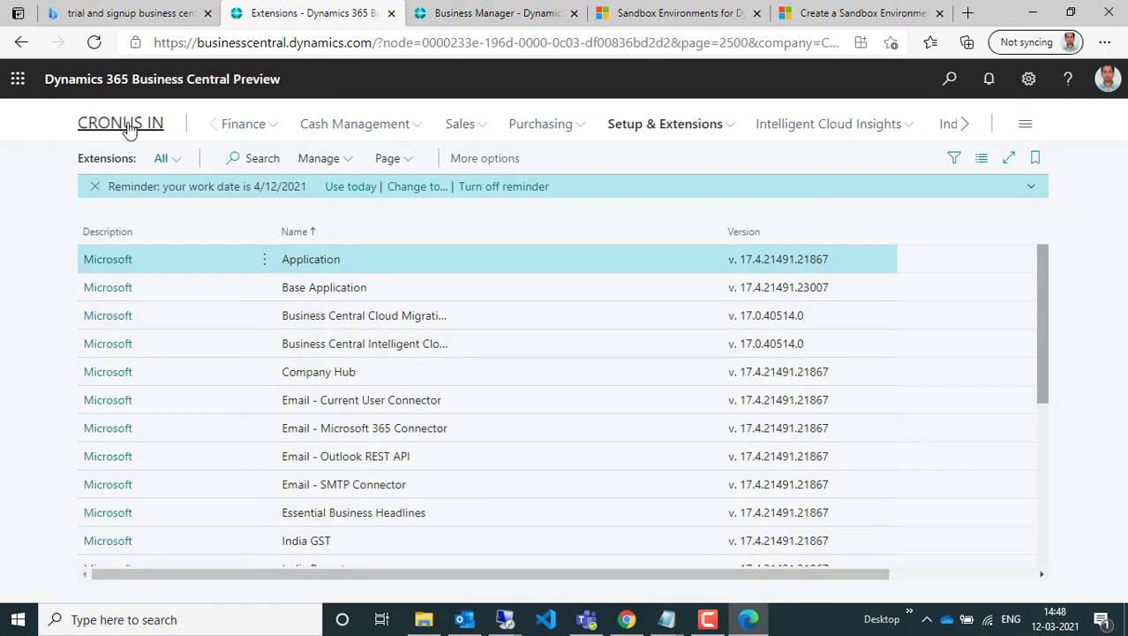
{"action": "left_click", "coordinate": [120, 122]}
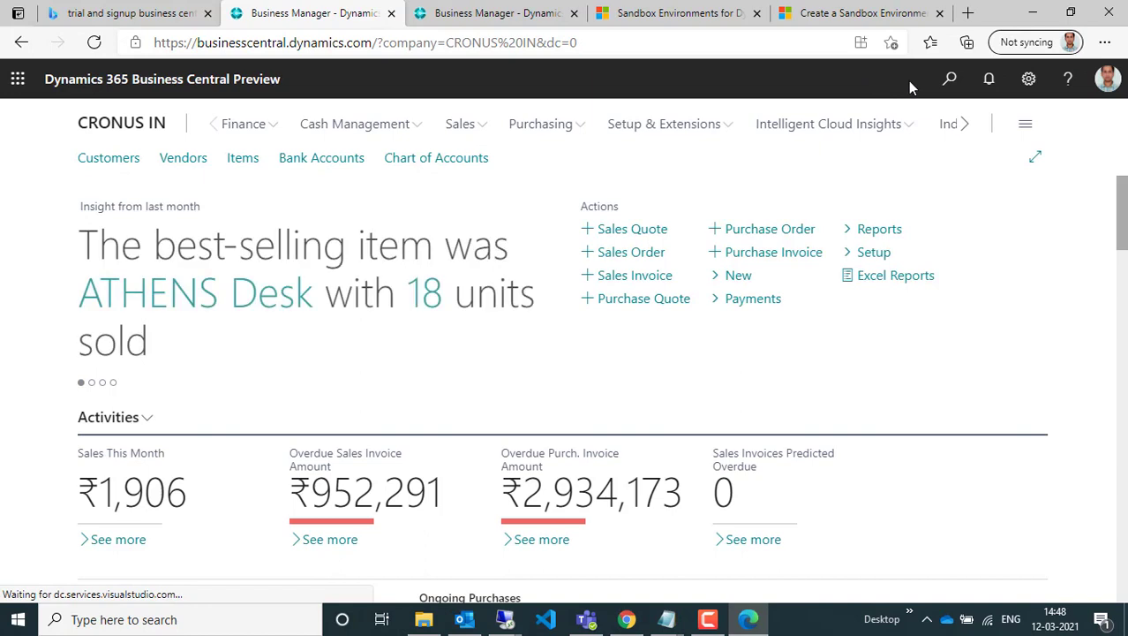
{"action": "left_click", "coordinate": [495, 12]}
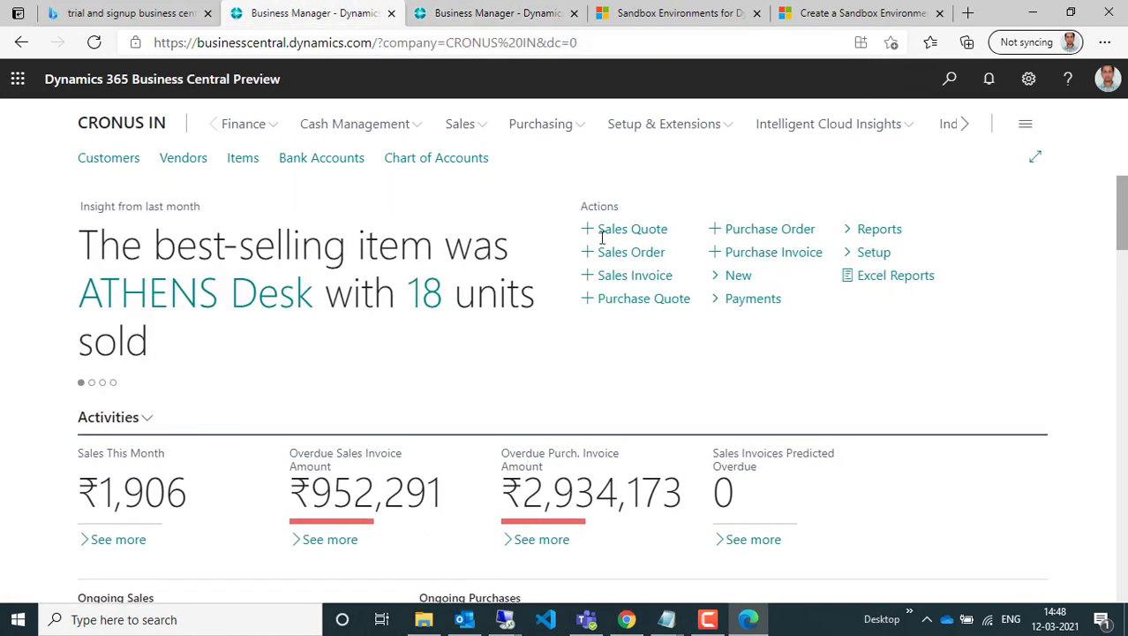
{"action": "left_click", "coordinate": [494, 15]}
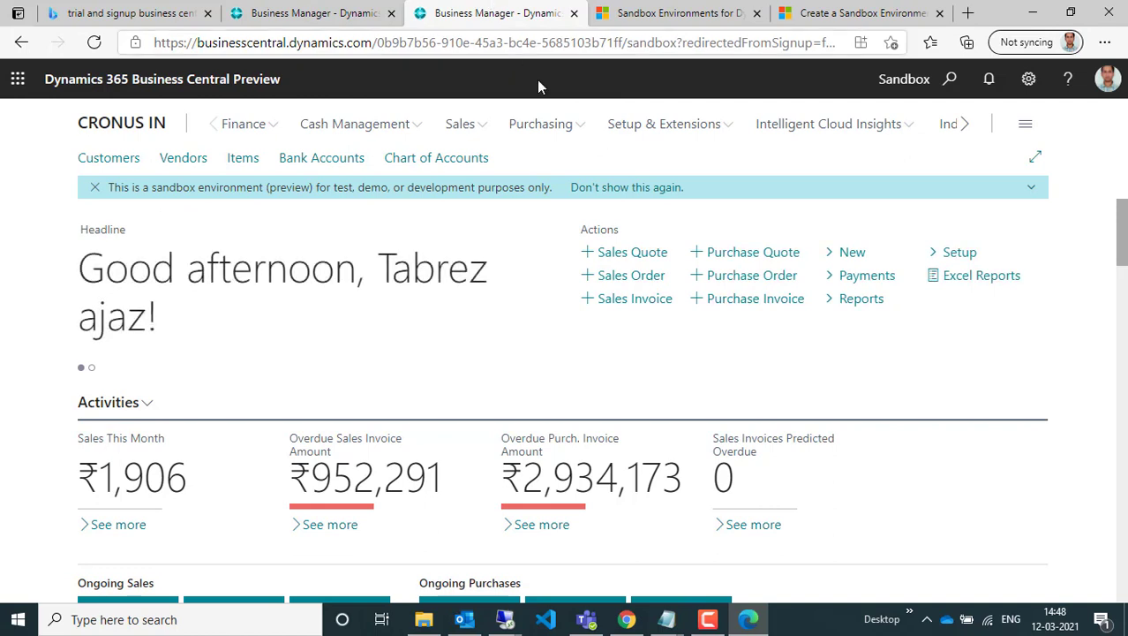
{"action": "mouse_move", "coordinate": [705, 410]}
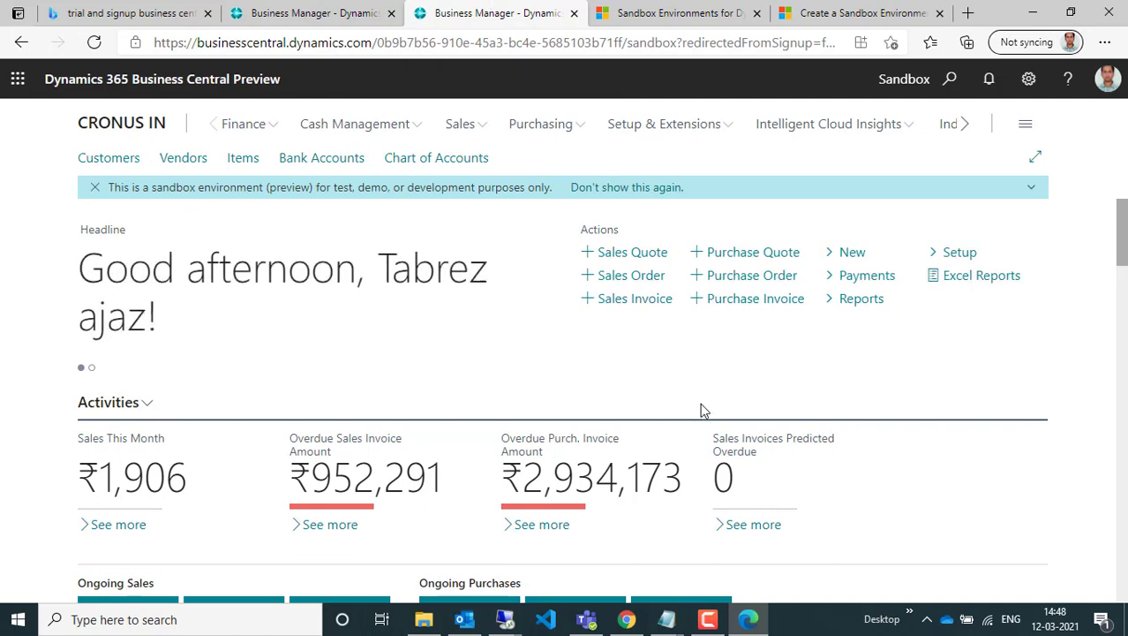
{"action": "mouse_move", "coordinate": [699, 593]}
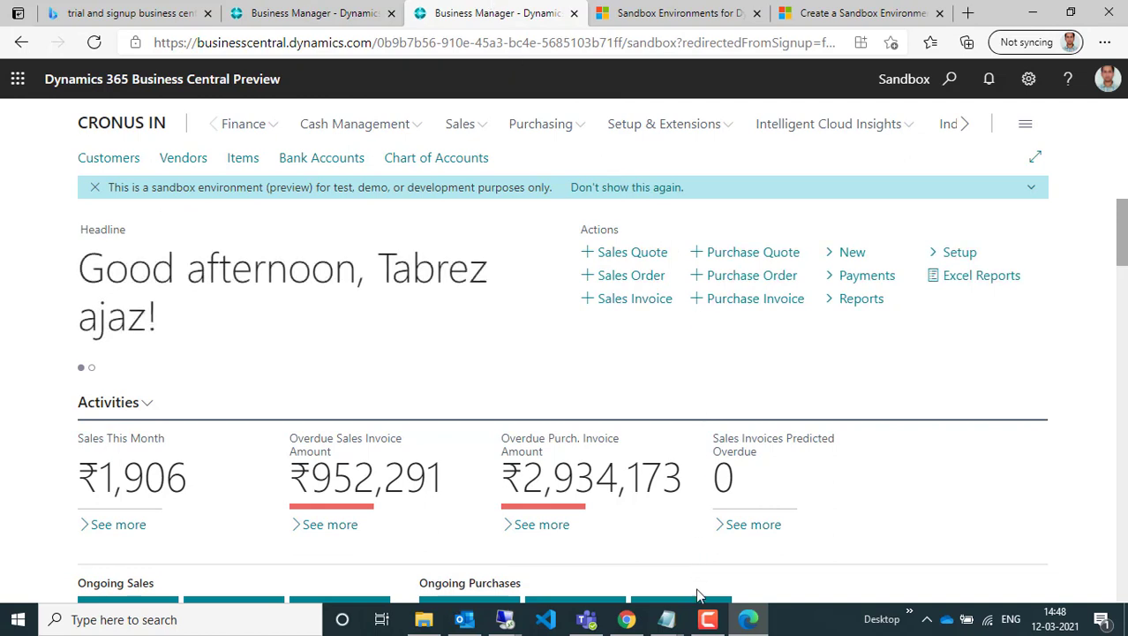